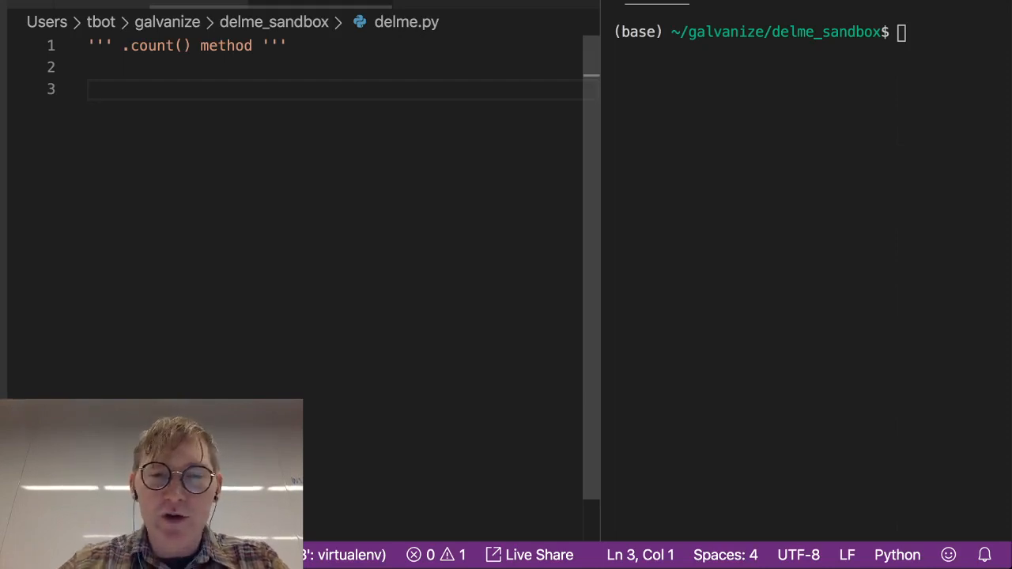
# - On line 3, define lst as a list of single digits such as [9,0,8,7,1,2,3,4,9,8,0,7,...]
pyautogui.write('lst')
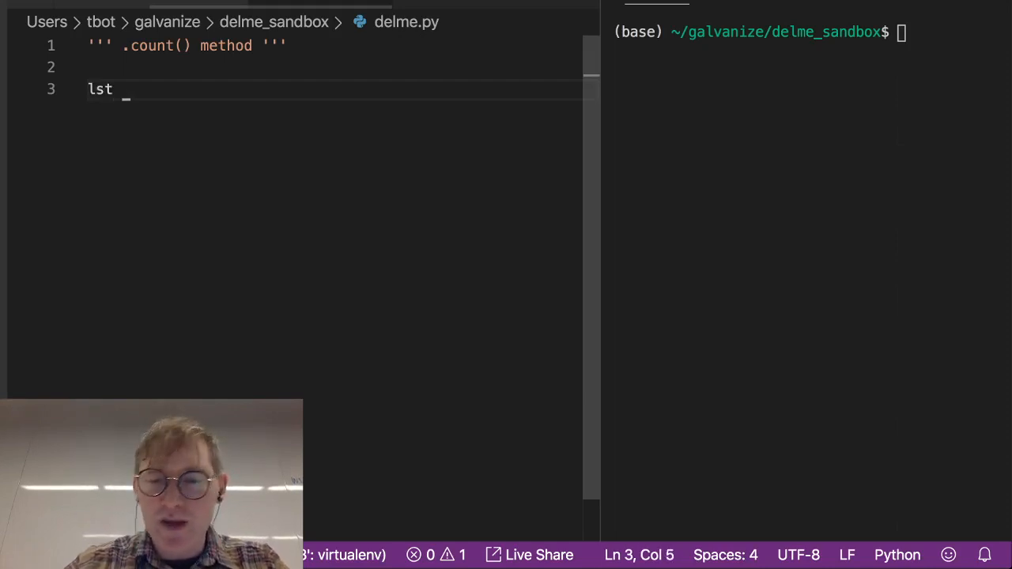
pyautogui.write('=')
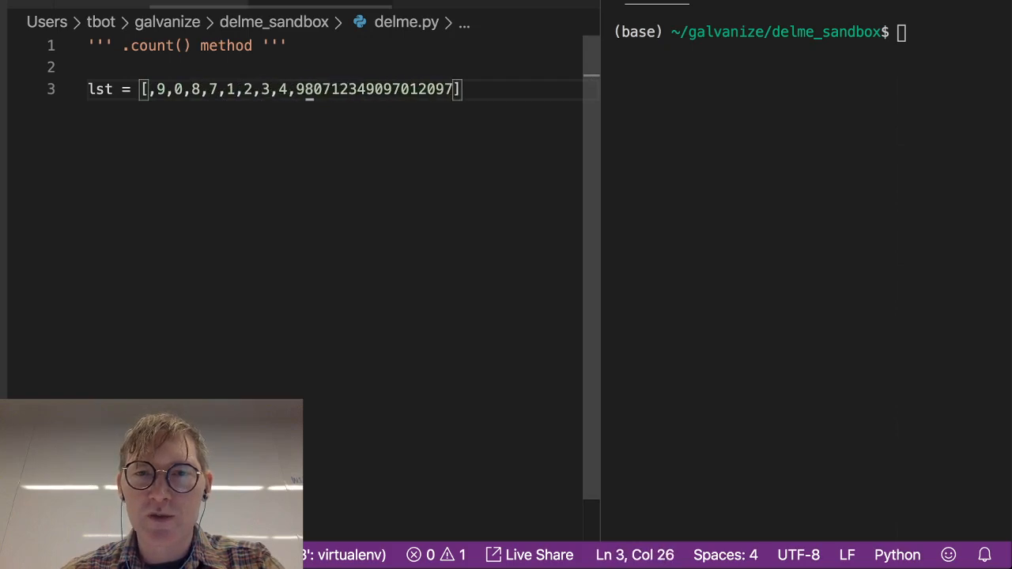
pyautogui.write(',8,0,7,1,2,3,4,9,0,9,7,0,1,2,0,9,')
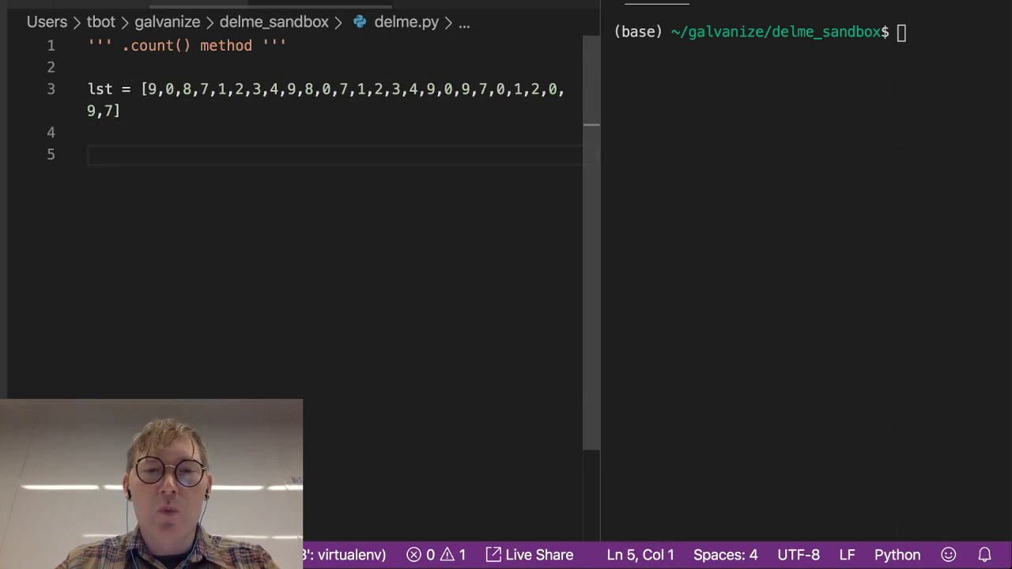
# - Add print(lst.count(9)), run python delme.py to get 5, then delete the 9
pyautogui.write('print()')
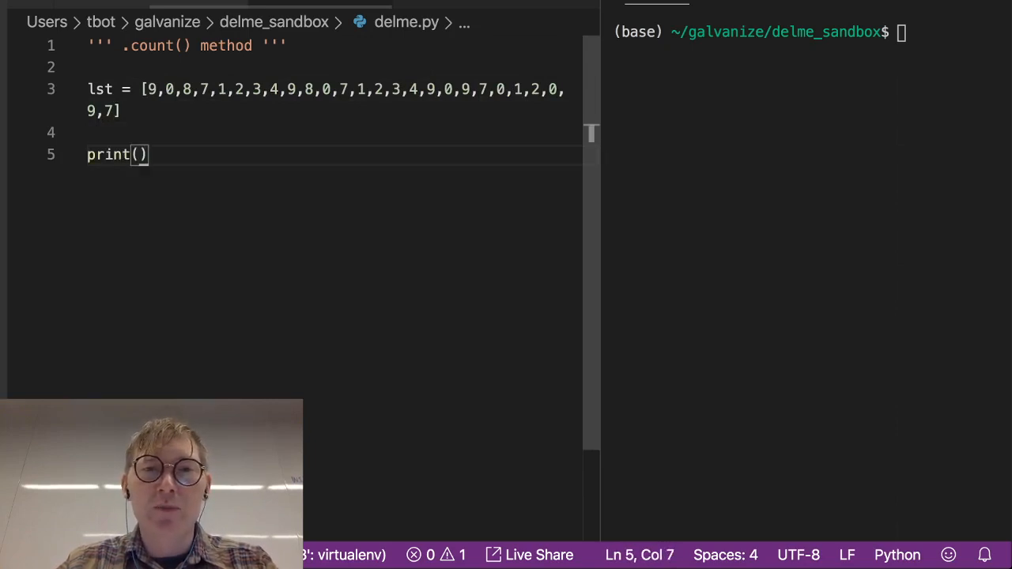
pyautogui.write('lst.')
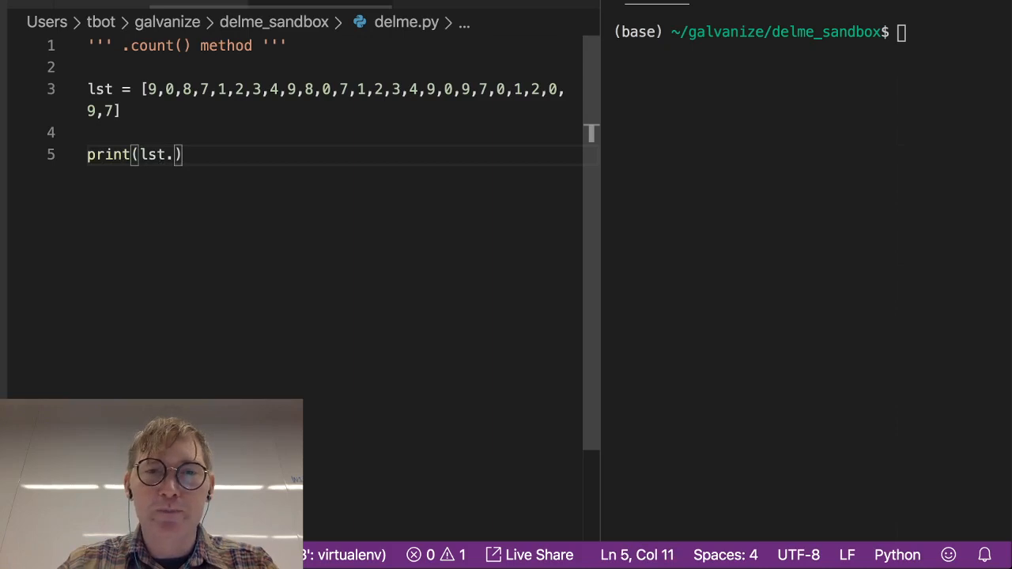
pyautogui.write('count()')
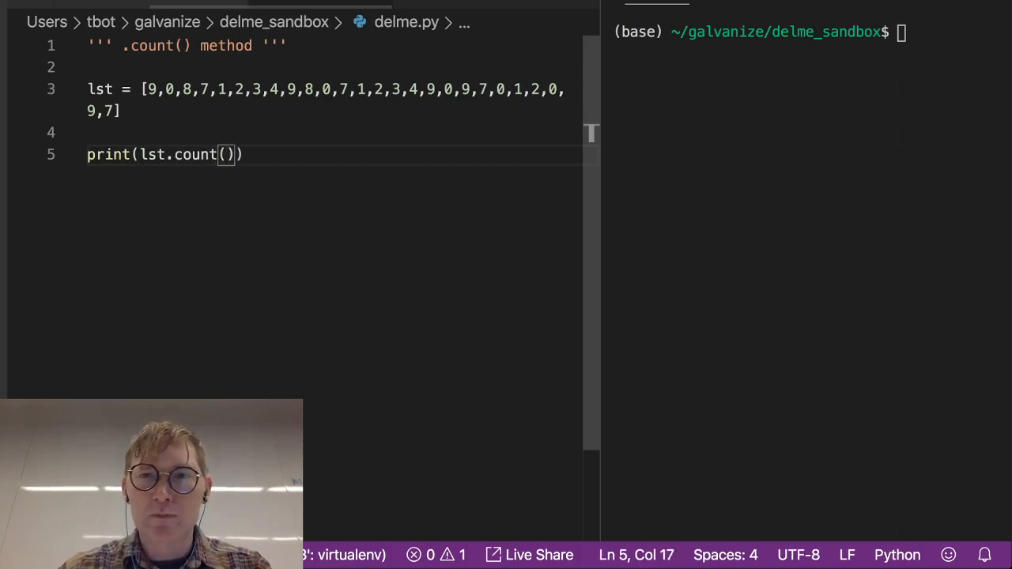
pyautogui.write('9')
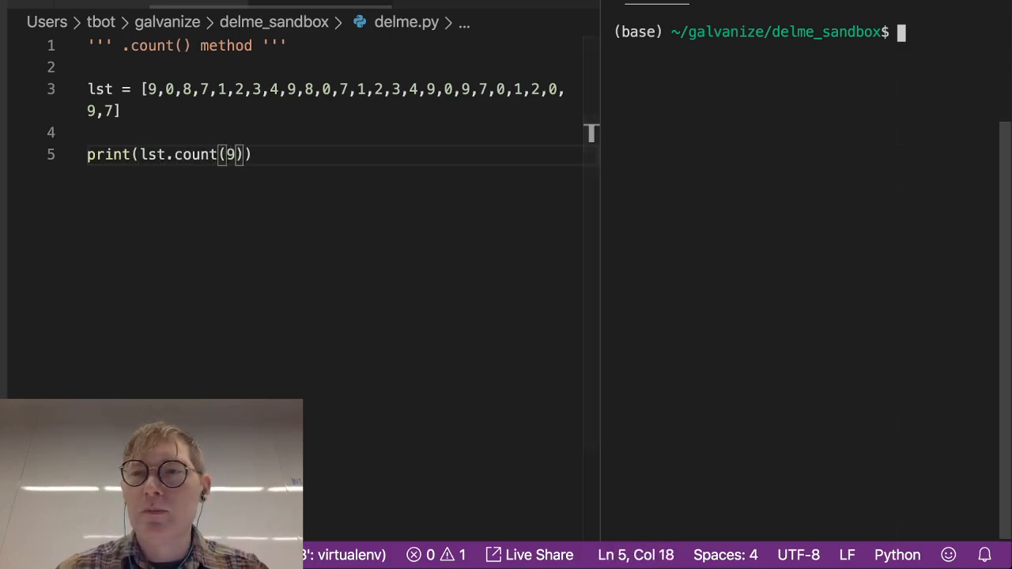
pyautogui.write('python delme.py')
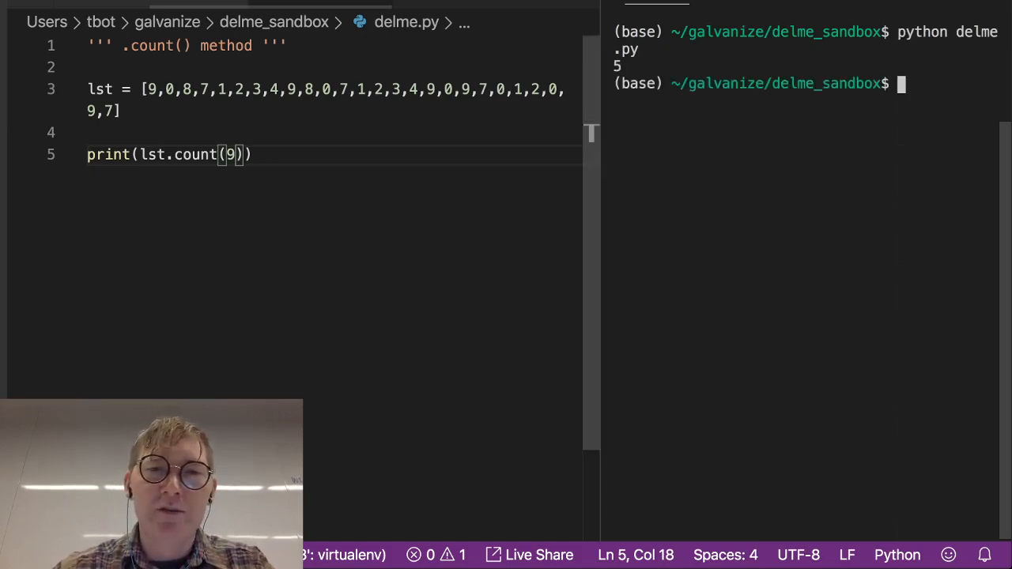
pyautogui.press('Backspace')
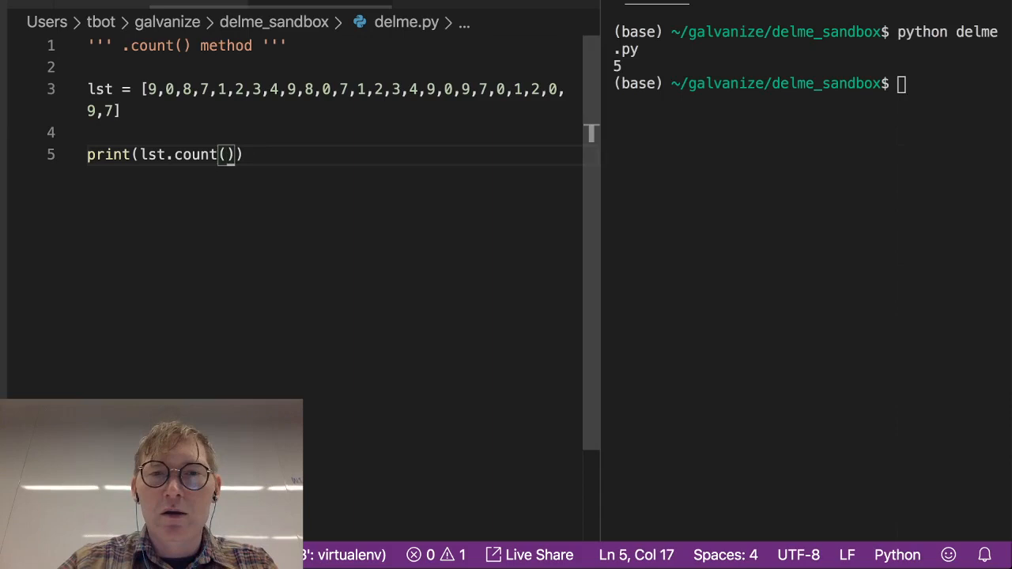
# - Change the call to count(lst[3]), rerun delme.py showing 4, and remove the lst line
pyautogui.write('lst')
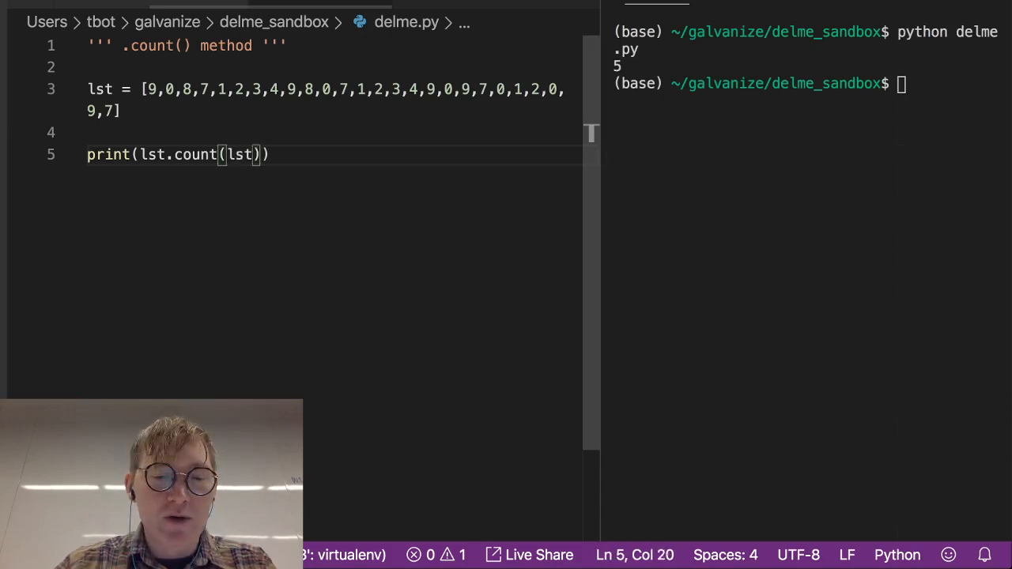
pyautogui.write('[3')
pyautogui.click(809, 84)
pyautogui.write('python delme.py')
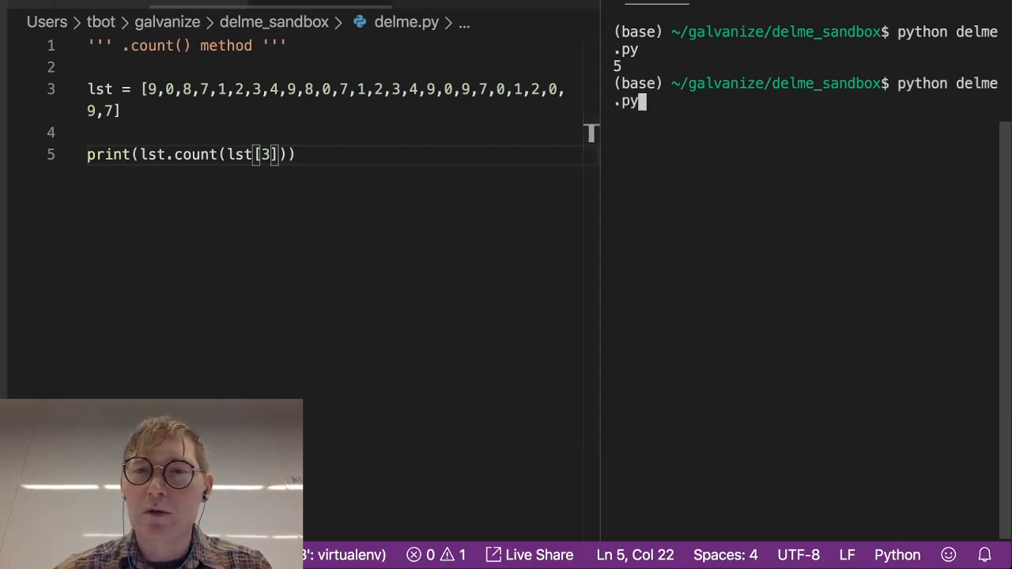
pyautogui.press('Return')
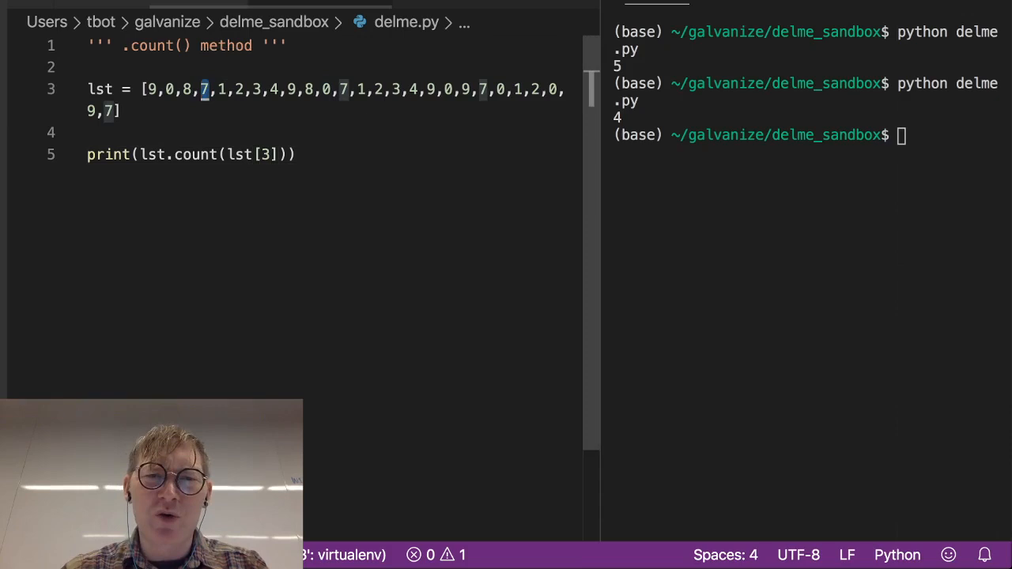
pyautogui.click(117, 111)
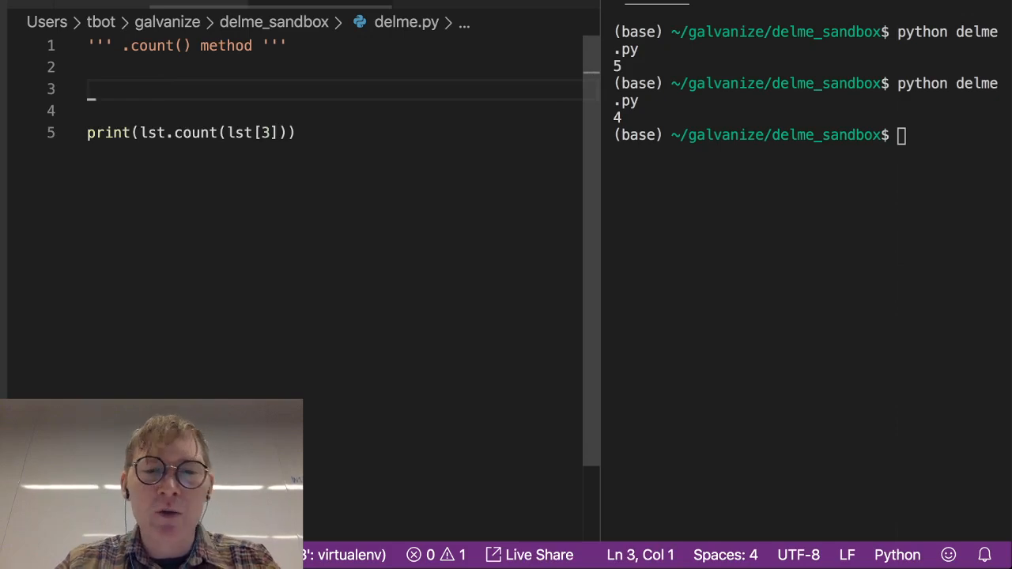
# - Define string = 'onomotopeia' on line 3 and change the print line to string.count(lst[3])
pyautogui.write('s')
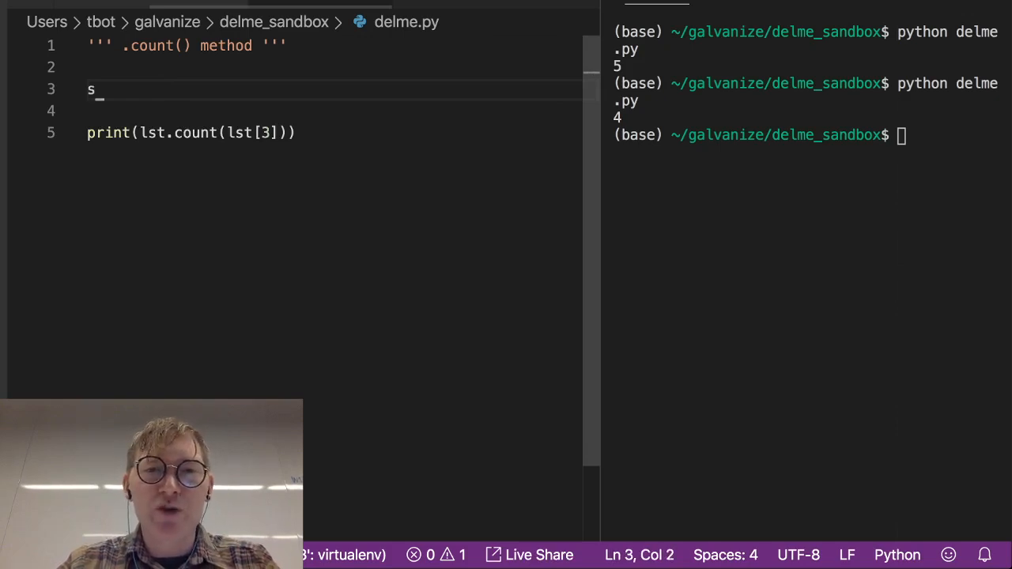
pyautogui.write('tring')
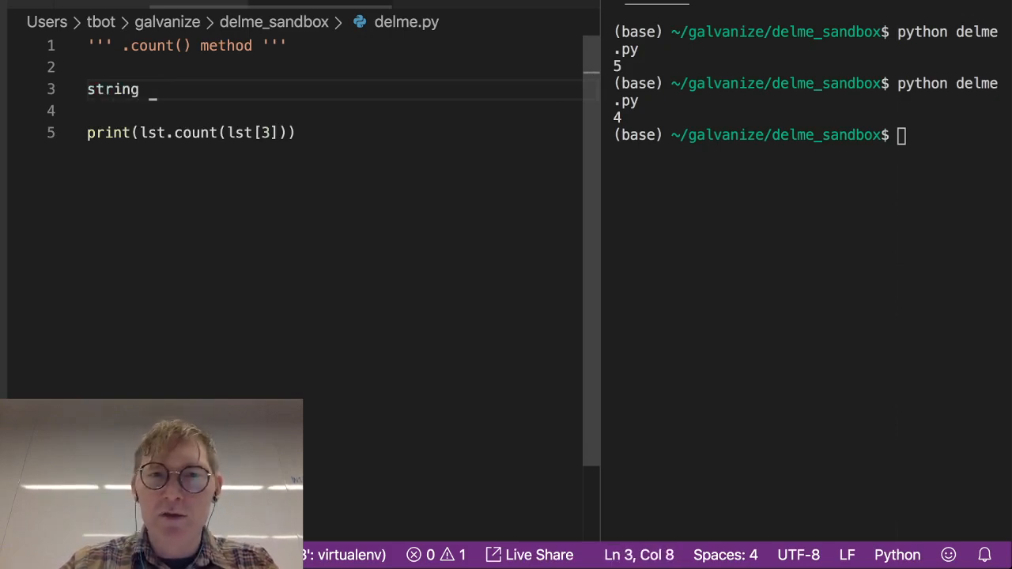
pyautogui.write("= ''")
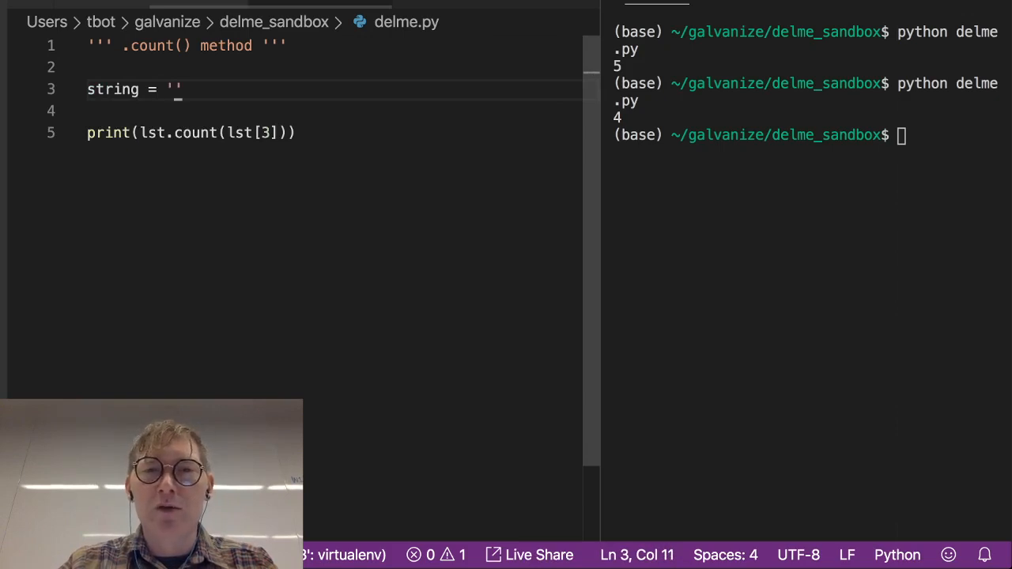
pyautogui.write('onomo')
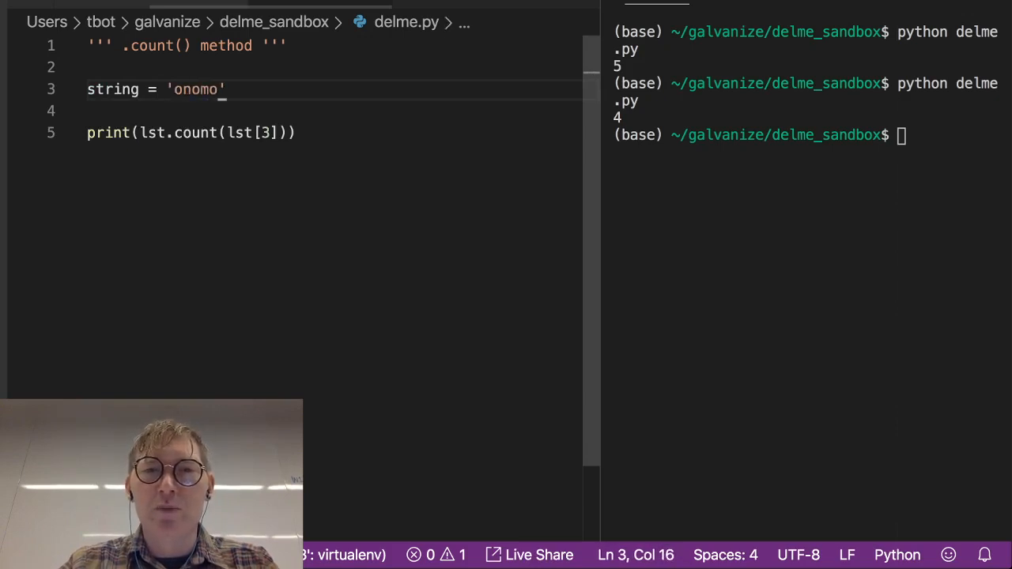
pyautogui.write('topea')
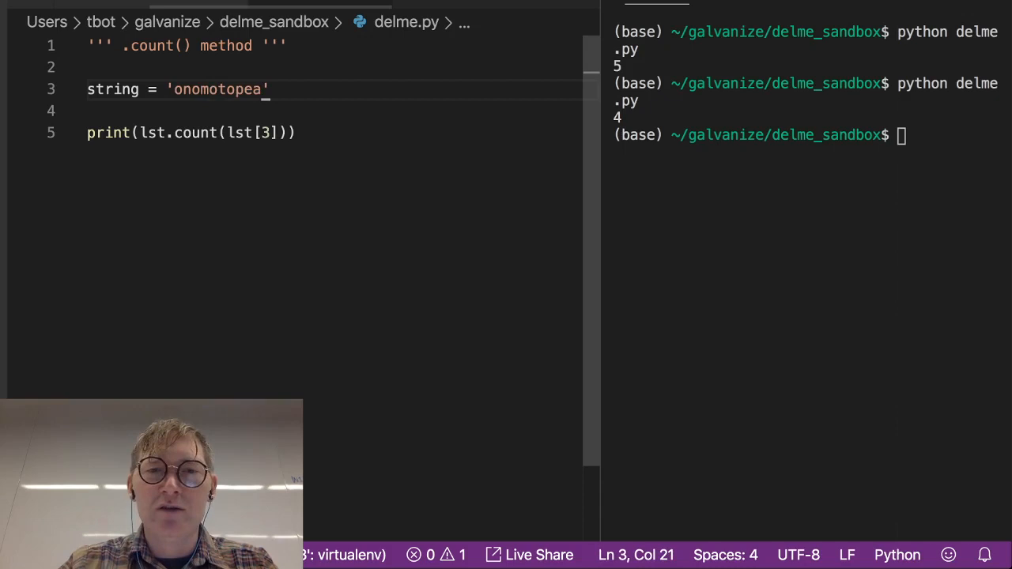
pyautogui.write('i')
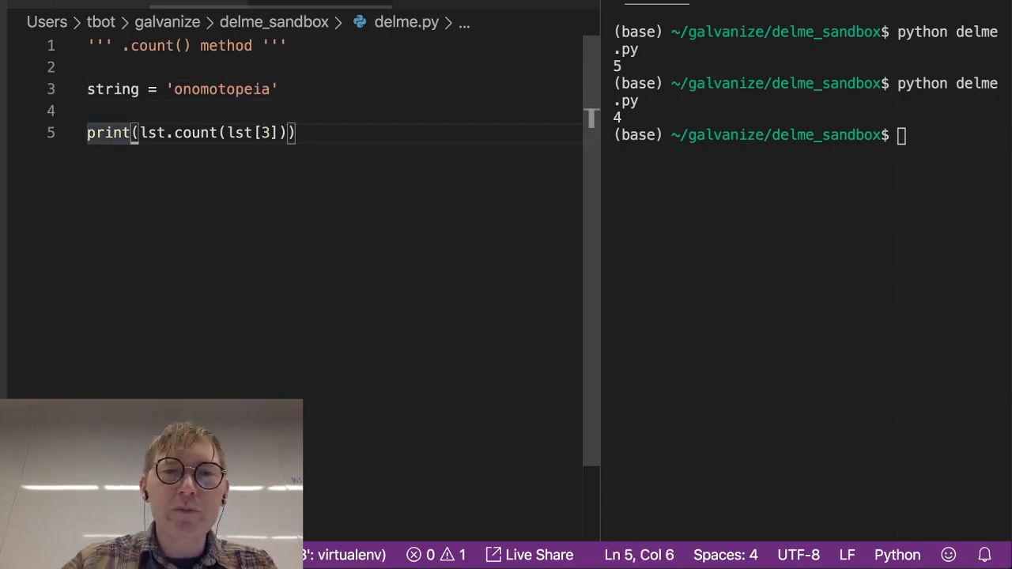
pyautogui.write('string')
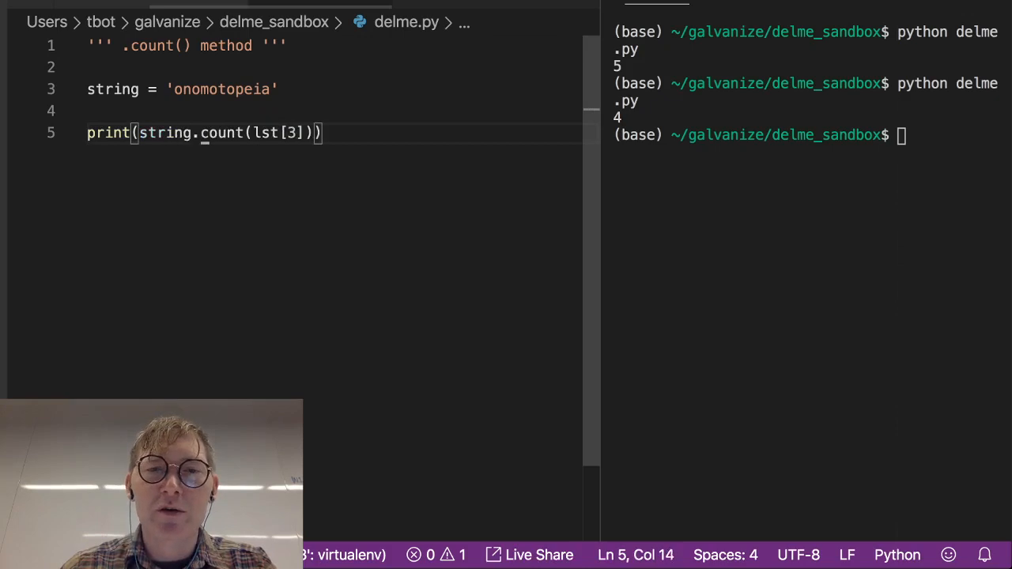
# - Replace lst[3] with 'o', rerun delme.py to print 4, then select the word count
pyautogui.doubleClick(267, 132)
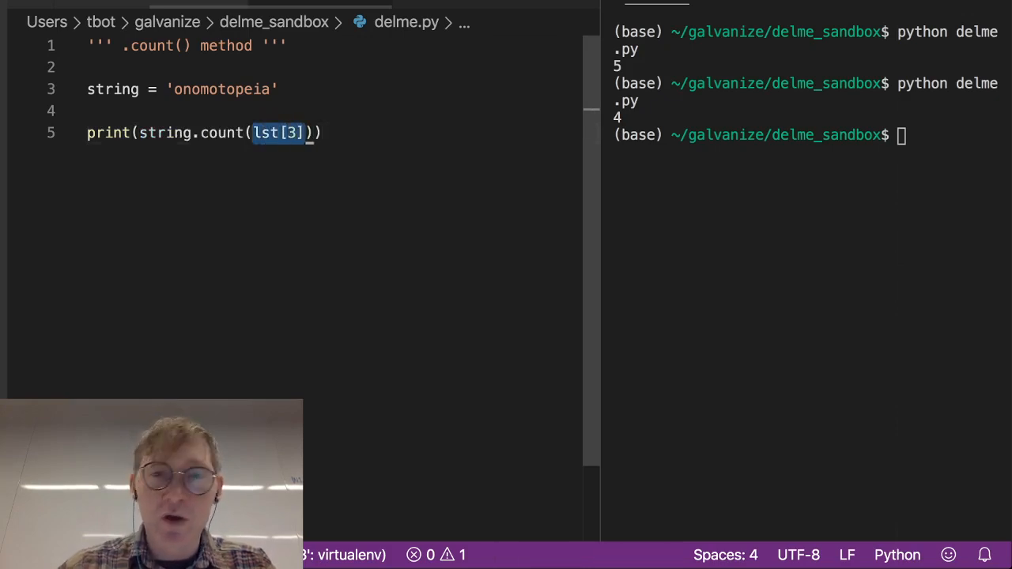
pyautogui.write("'o'")
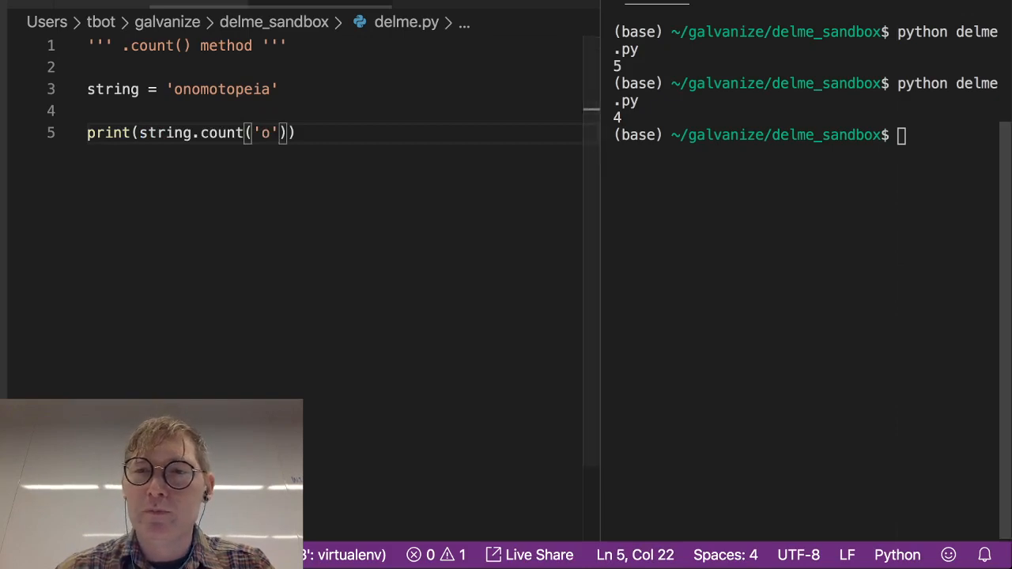
pyautogui.press('Return')
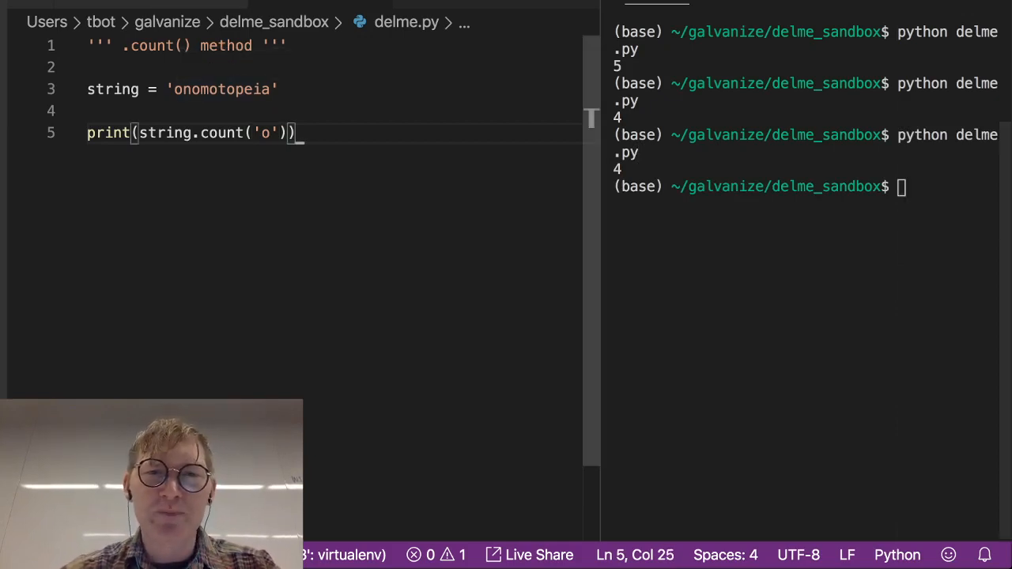
pyautogui.doubleClick(222, 132)
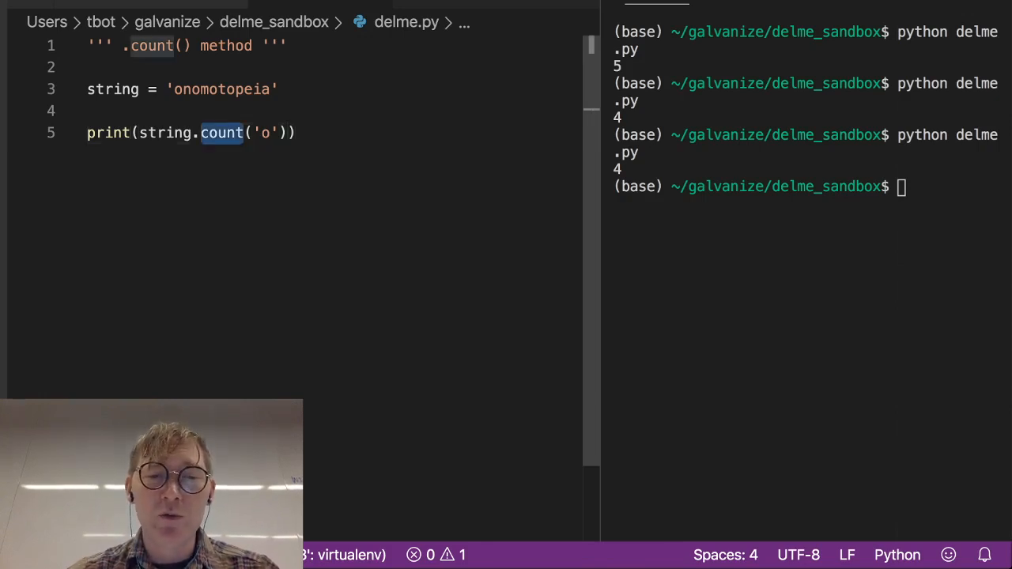